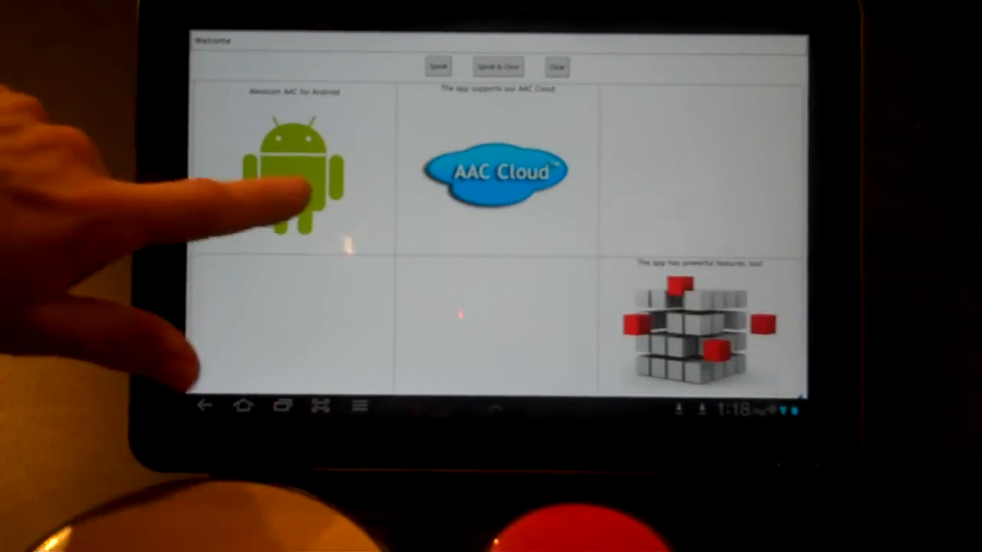
- Speak 'Alexicom AAC for Android' and the next welcome phrase into the message bar
left_click(294, 170)
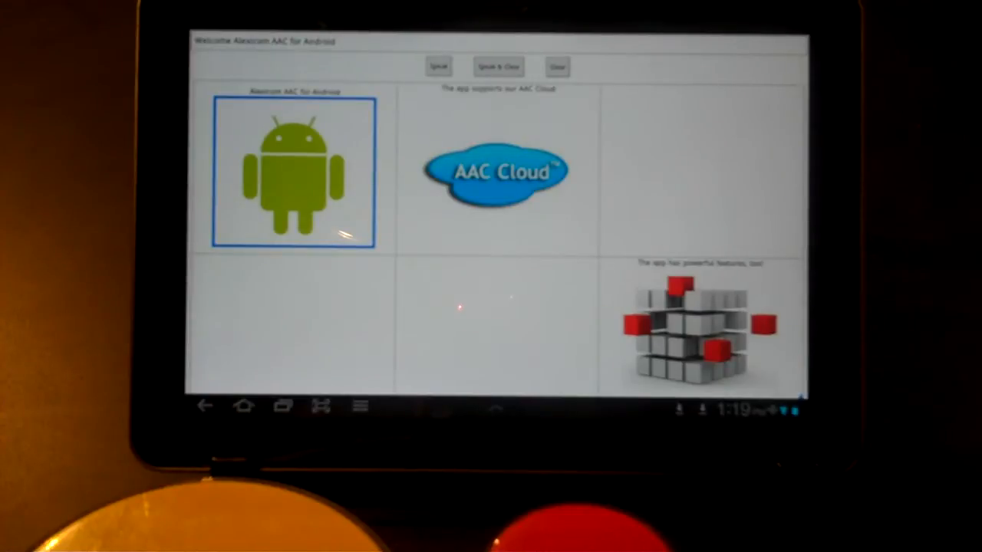
left_click(496, 170)
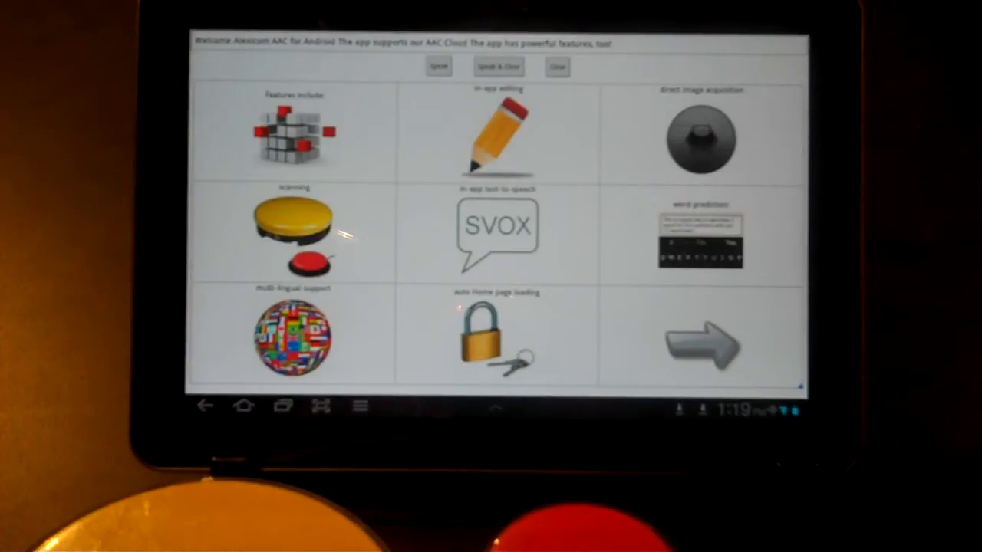
- Speak Features include, in-app editing, direct image acquisition and word prediction, then follow the arrow
left_click(293, 137)
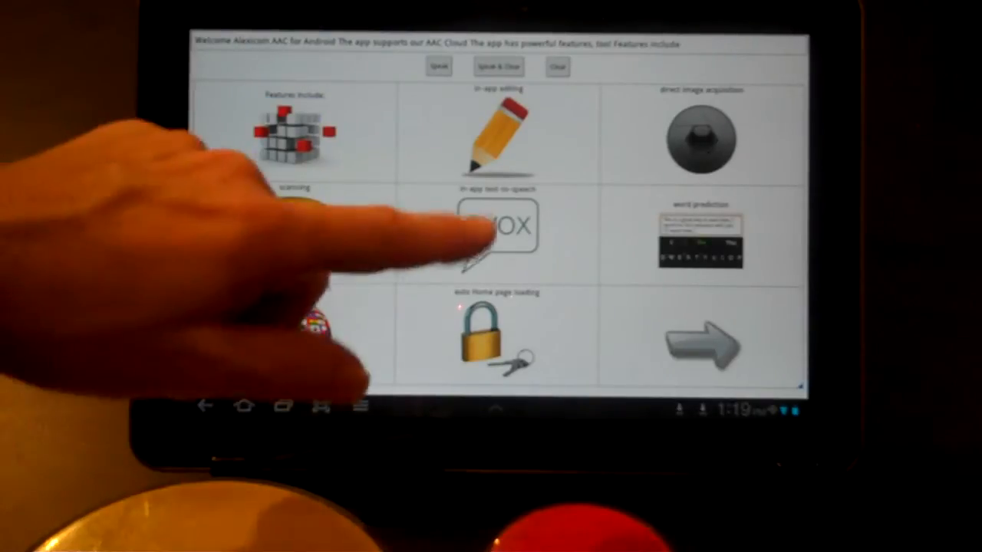
left_click(498, 137)
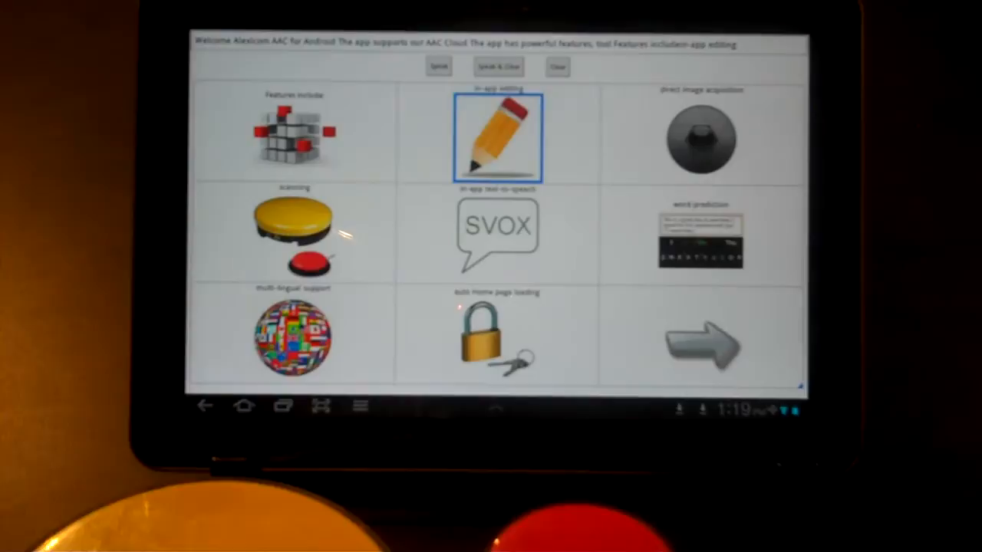
left_click(698, 136)
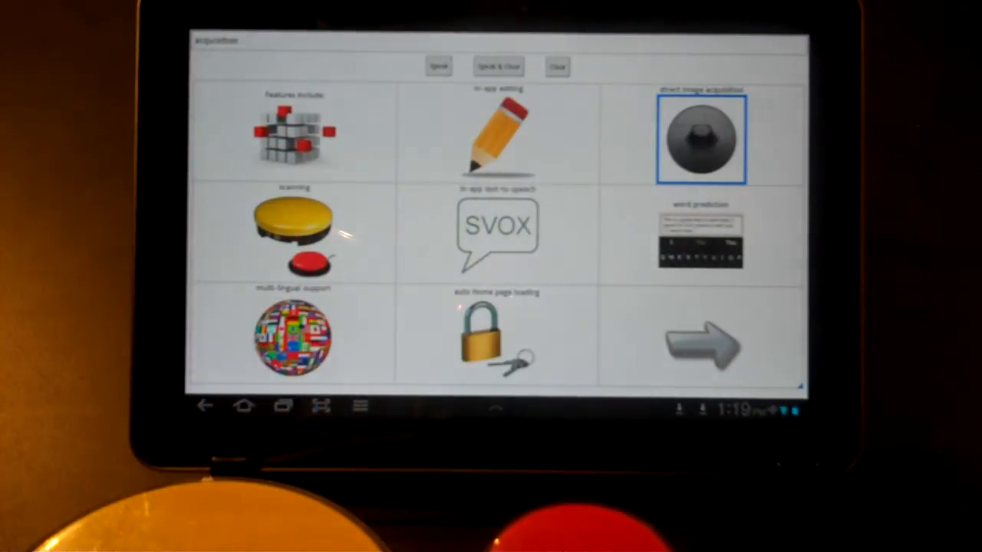
left_click(698, 138)
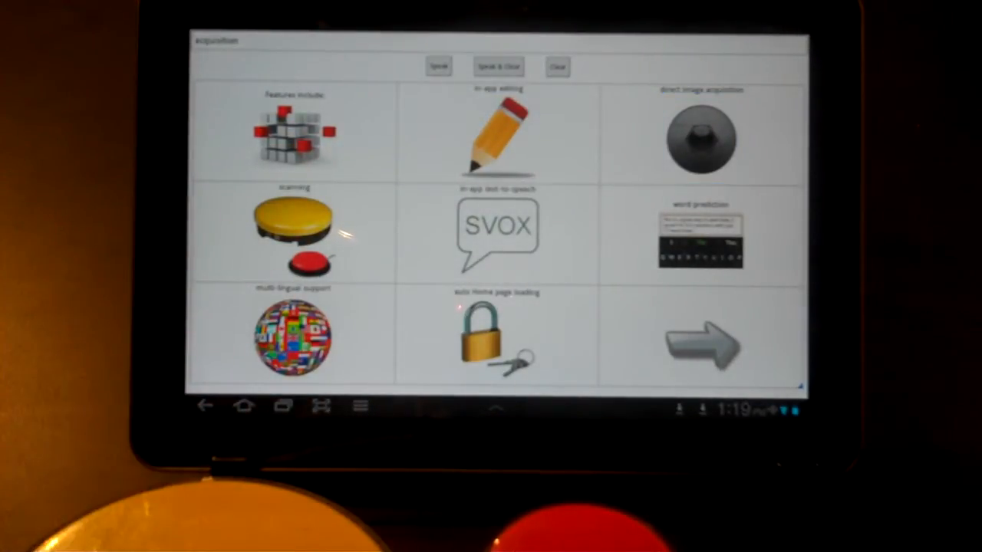
left_click(498, 234)
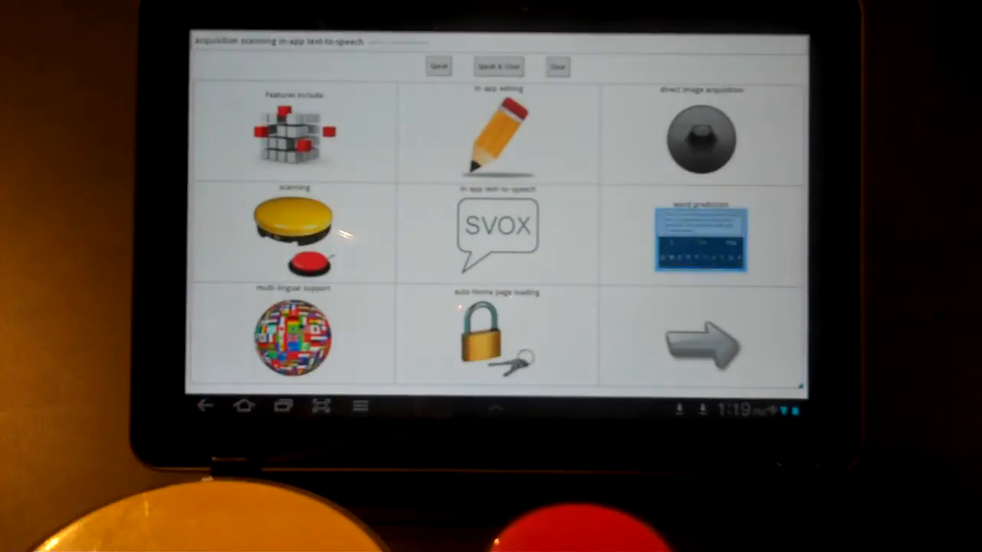
left_click(292, 336)
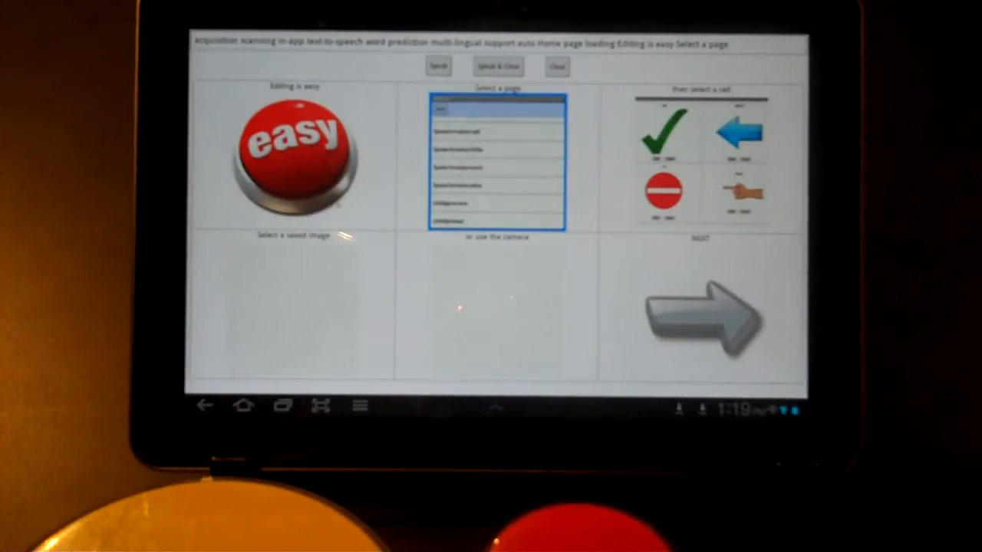
- Put the editing page into edit mode and start setting the camera cell's picture
left_click(698, 161)
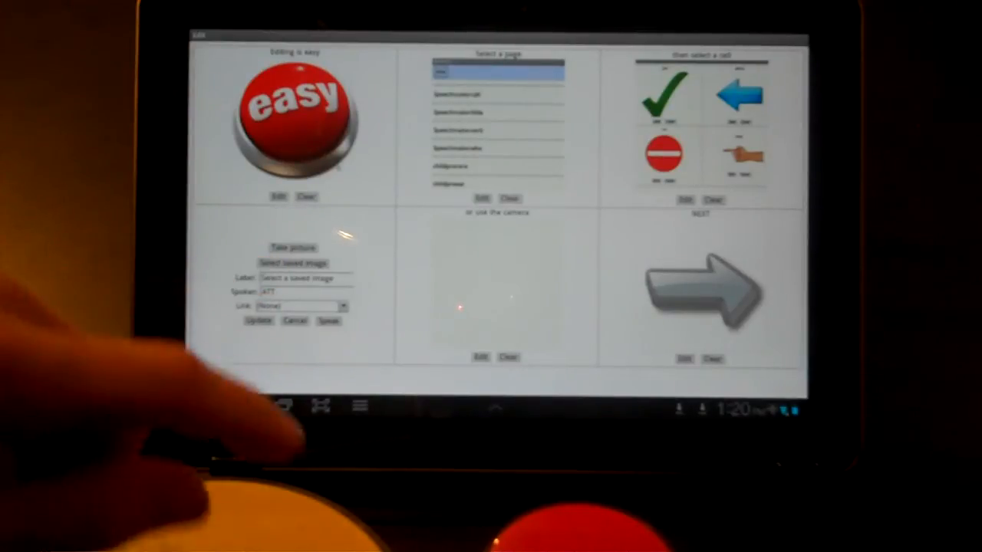
left_click(293, 264)
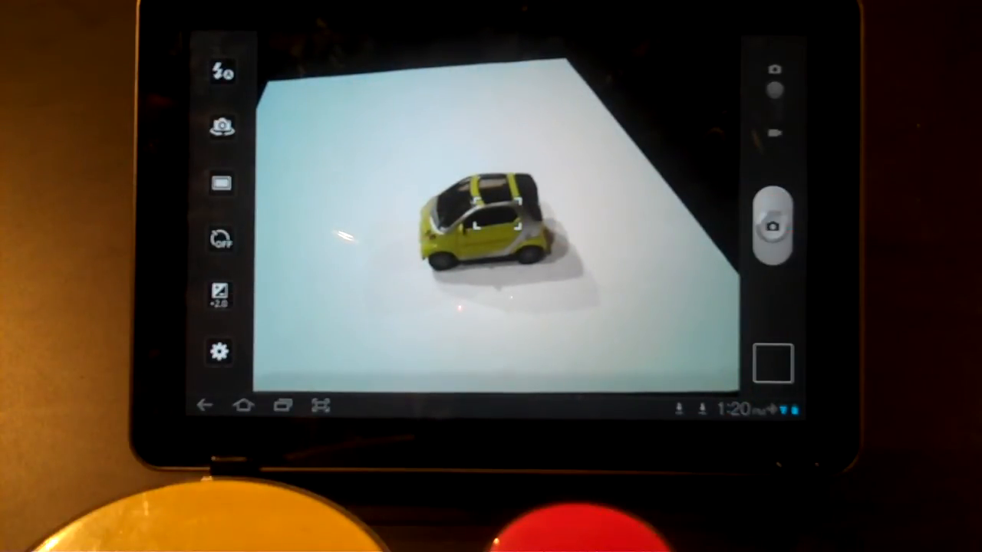
- Photograph the toy car, accept its crop for the camera cell, and go to scanning
left_click(775, 227)
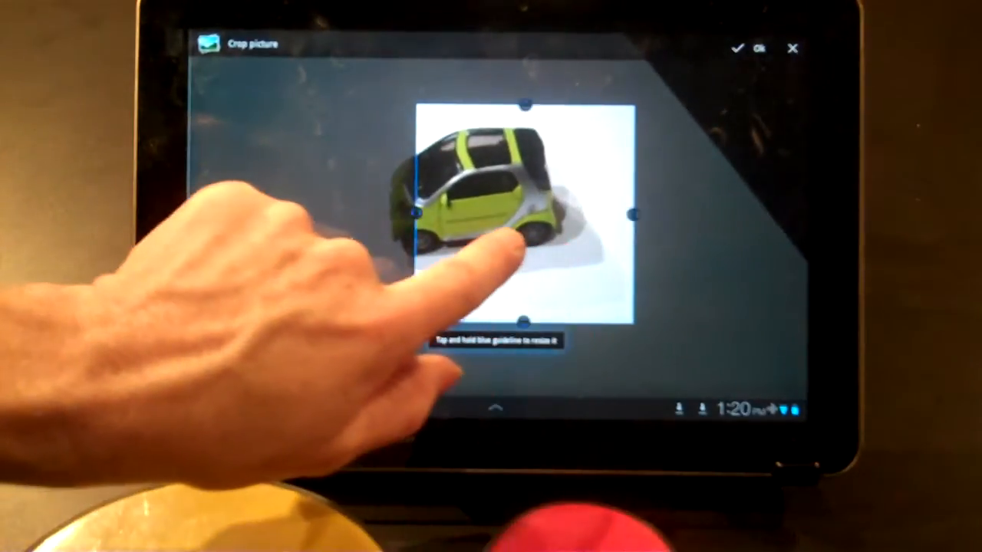
left_click(738, 48)
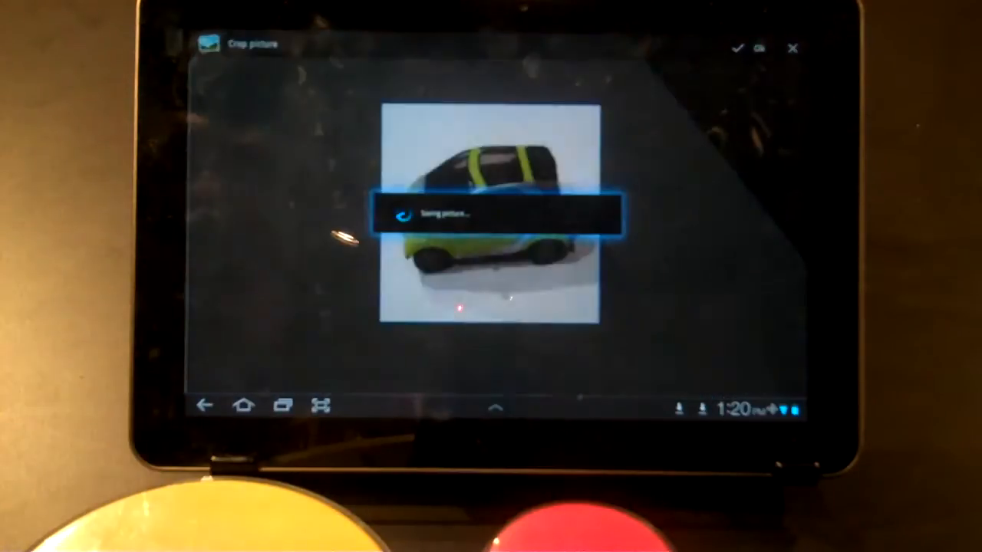
left_click(738, 47)
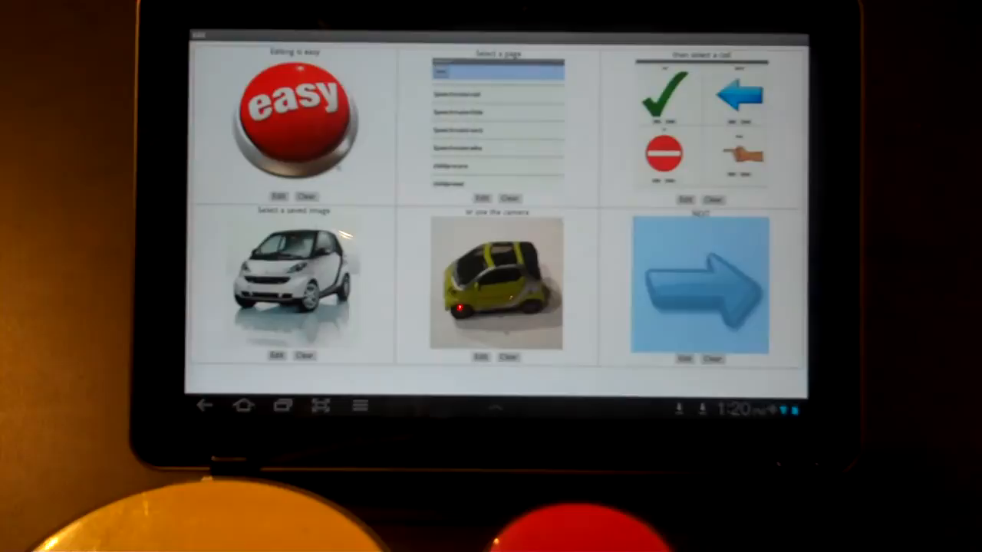
left_click(700, 288)
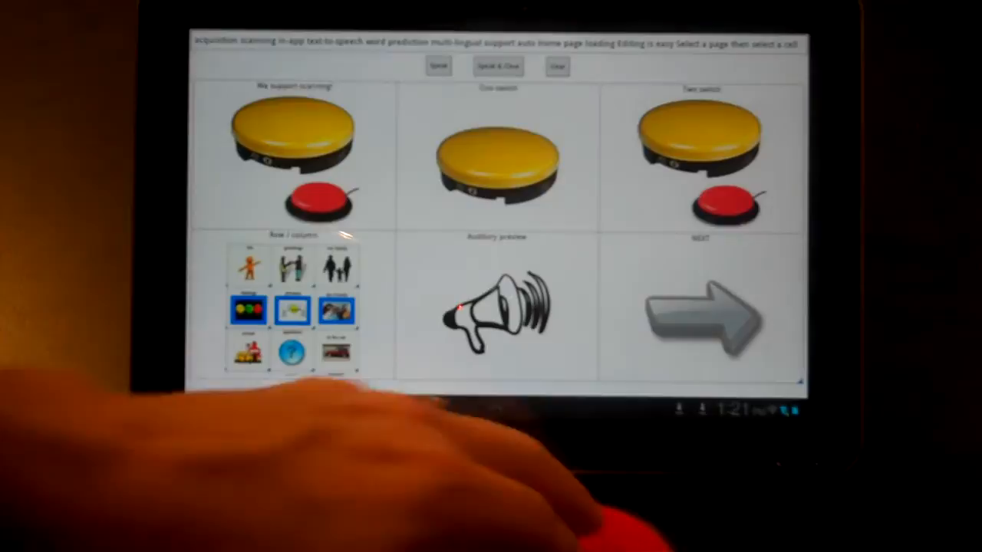
- Switch-scan the rows to add One switch, Two switch, Row/column and Auditory preview
left_click(293, 153)
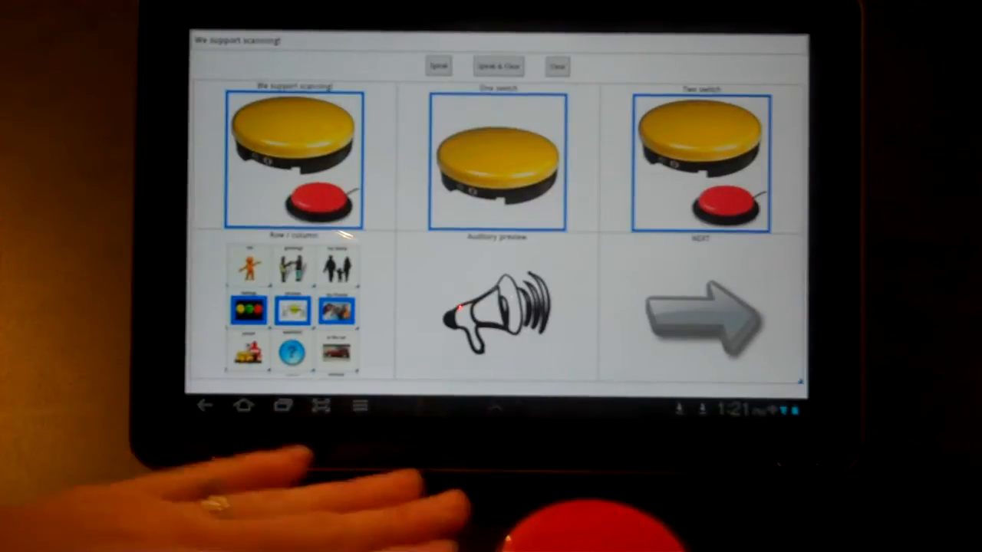
left_click(497, 161)
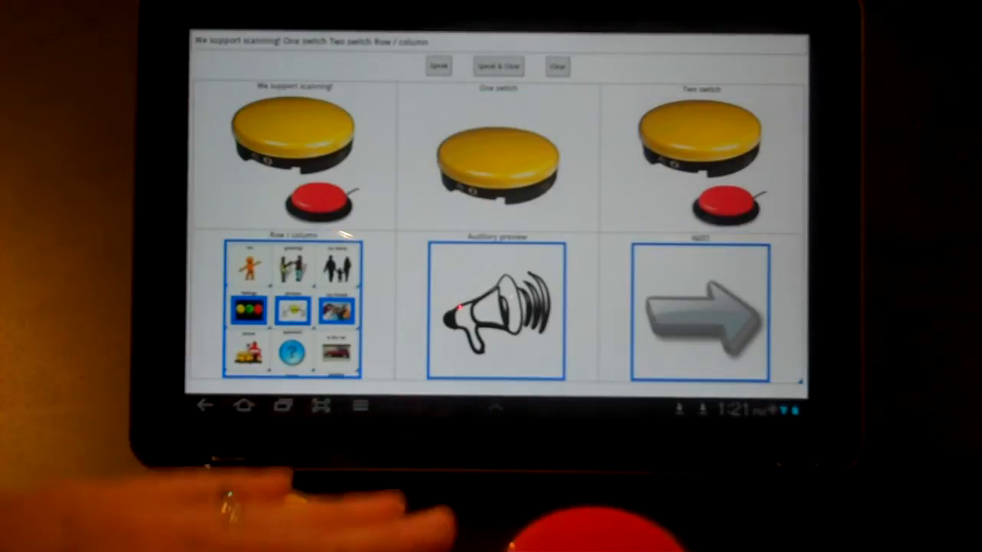
left_click(496, 311)
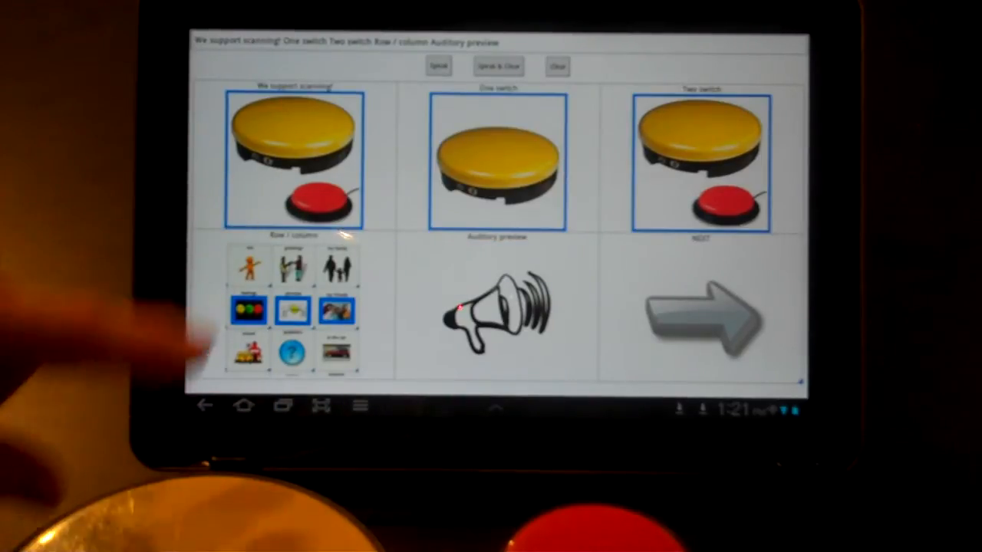
left_click(495, 311)
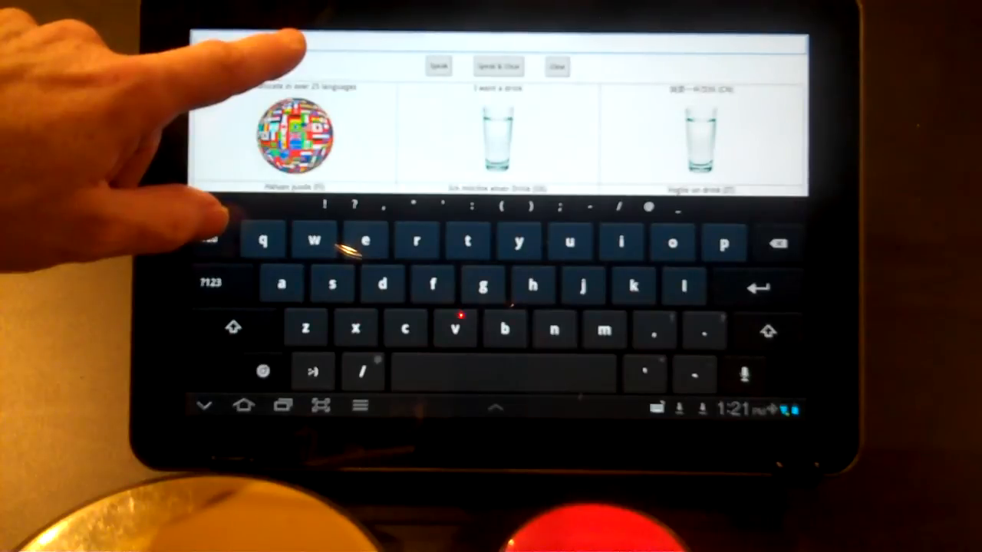
- Close the keyboard, speak the drink phrase in Finnish, Norwegian, Polish, Chinese and English, then continue
left_click(438, 66)
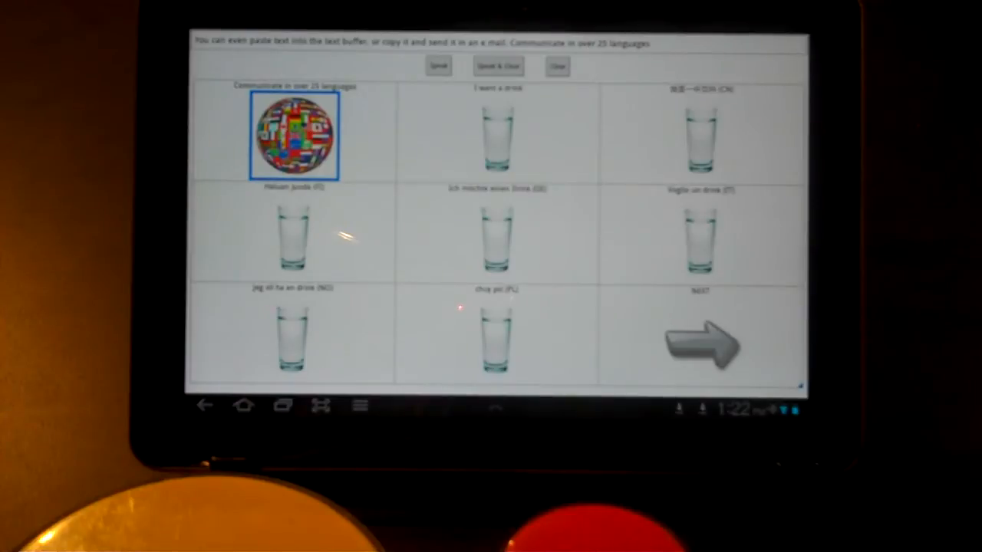
left_click(293, 238)
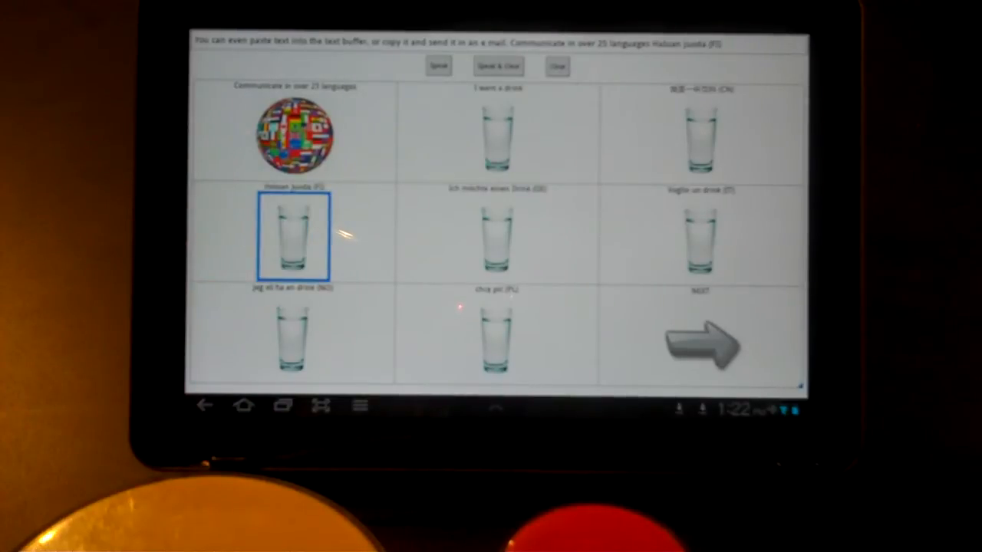
left_click(291, 337)
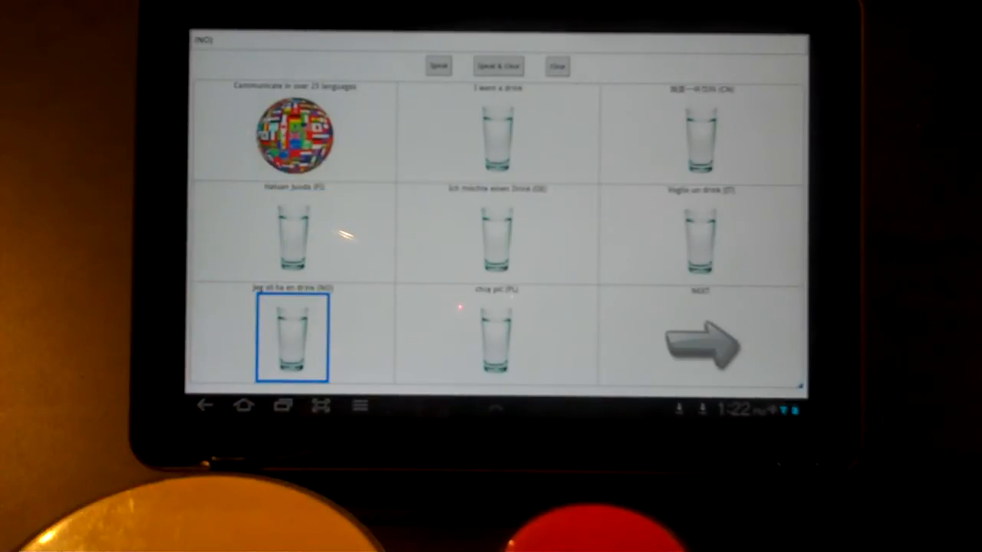
left_click(497, 340)
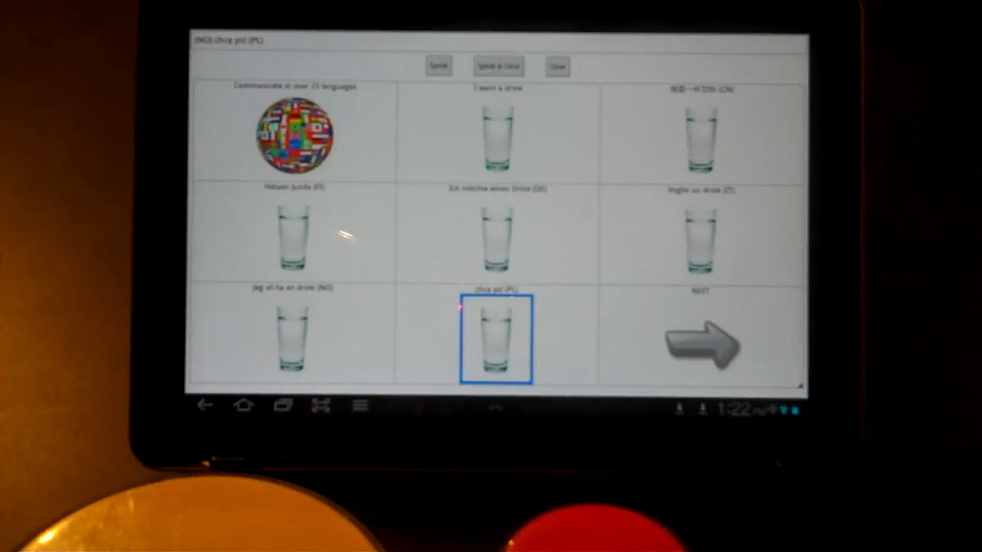
left_click(700, 137)
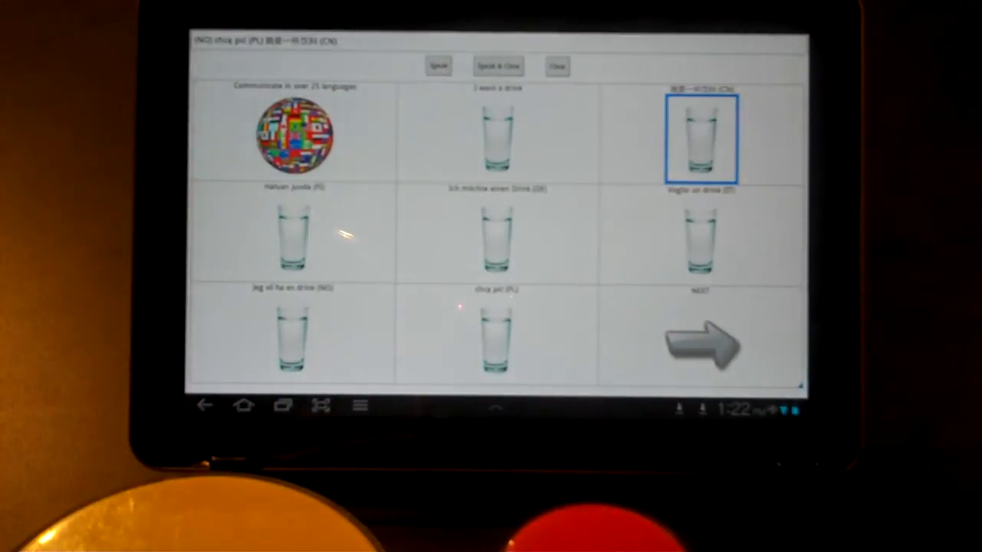
left_click(497, 137)
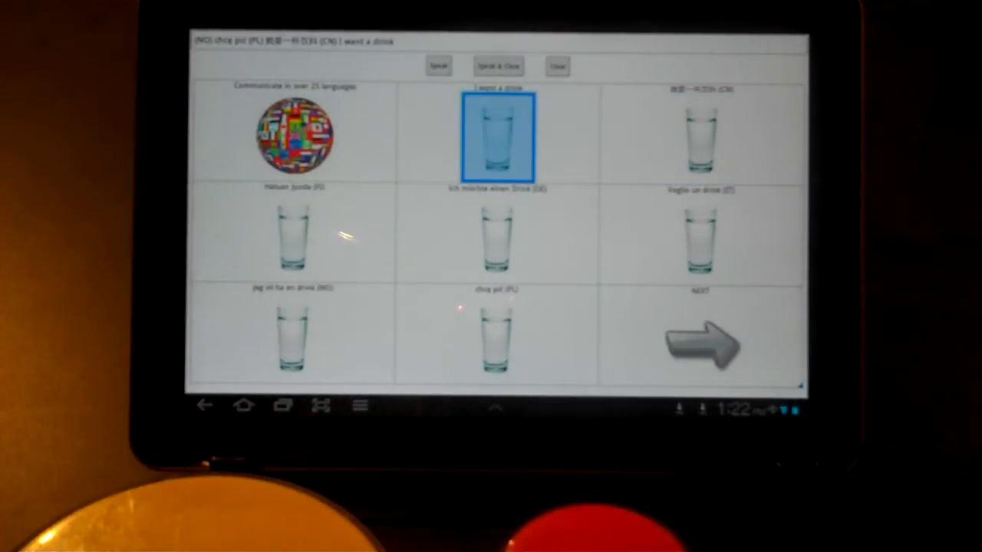
left_click(497, 138)
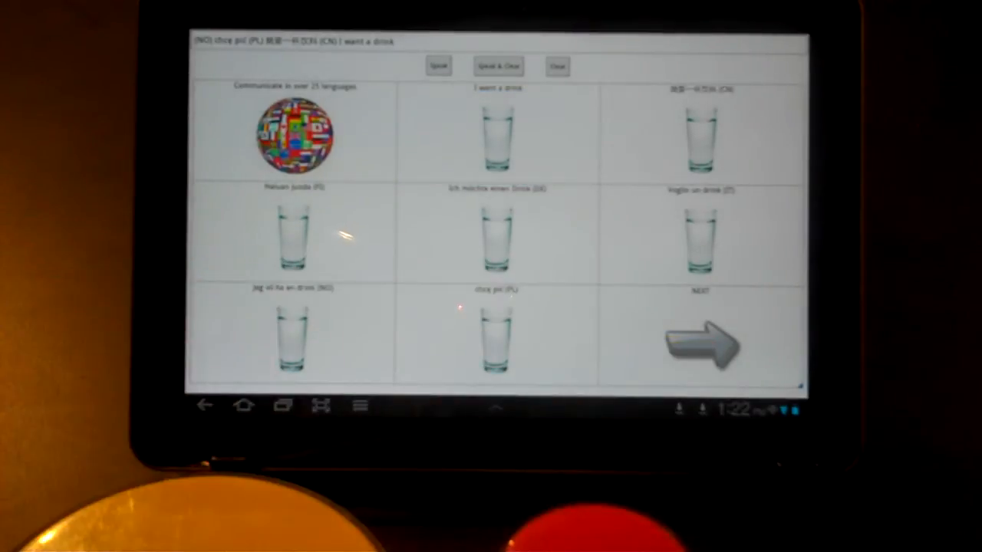
left_click(699, 341)
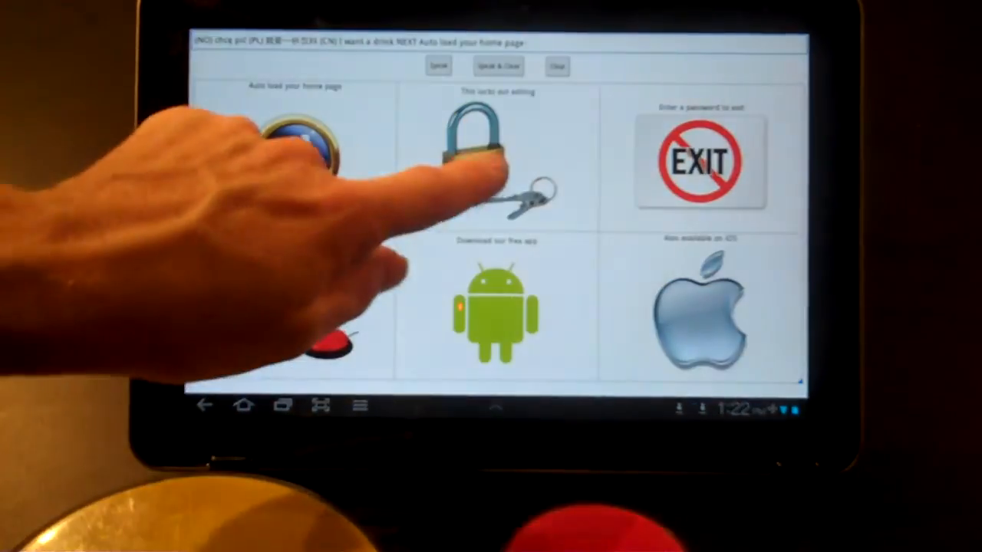
- Speak the editing-lock and password-exit cells, visit the page list, and reopen the feature board
left_click(497, 161)
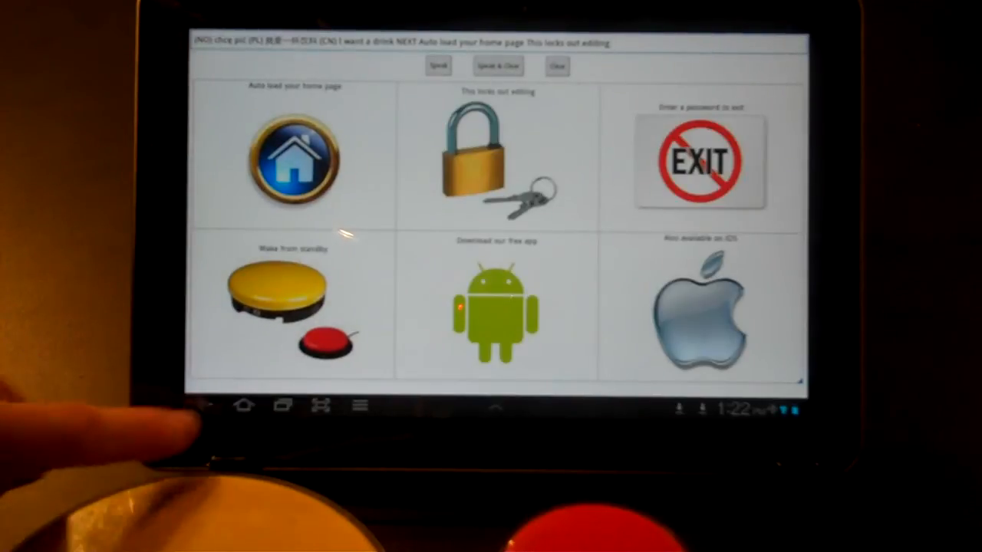
left_click(697, 159)
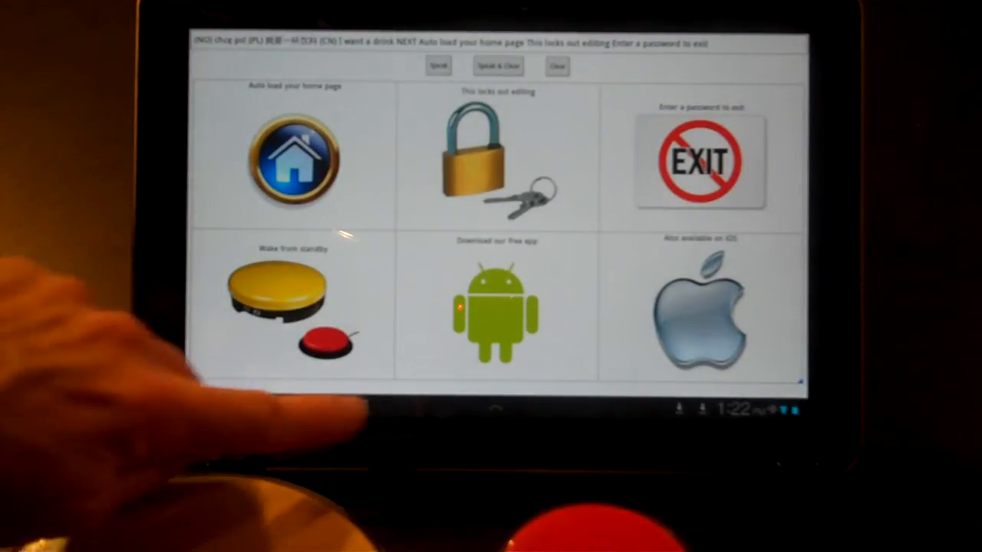
left_click(698, 162)
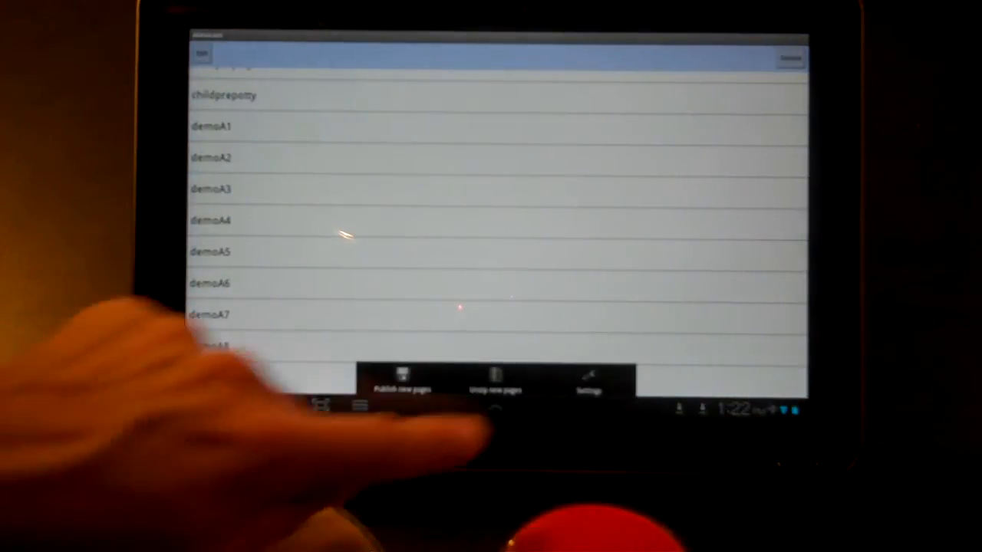
left_click(588, 380)
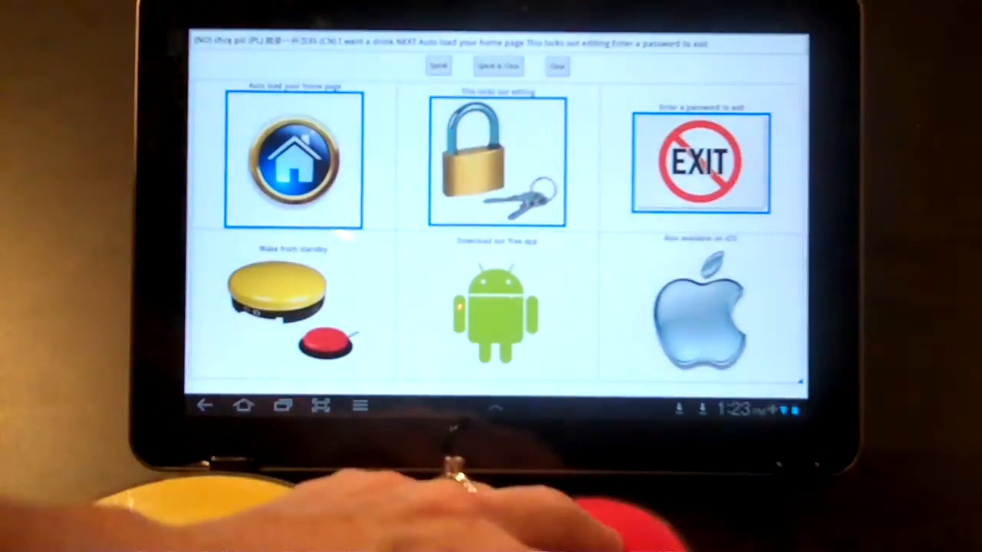
- Switch-scan to select Wake from standby, Download our free app and Also available on iOS
left_click(292, 307)
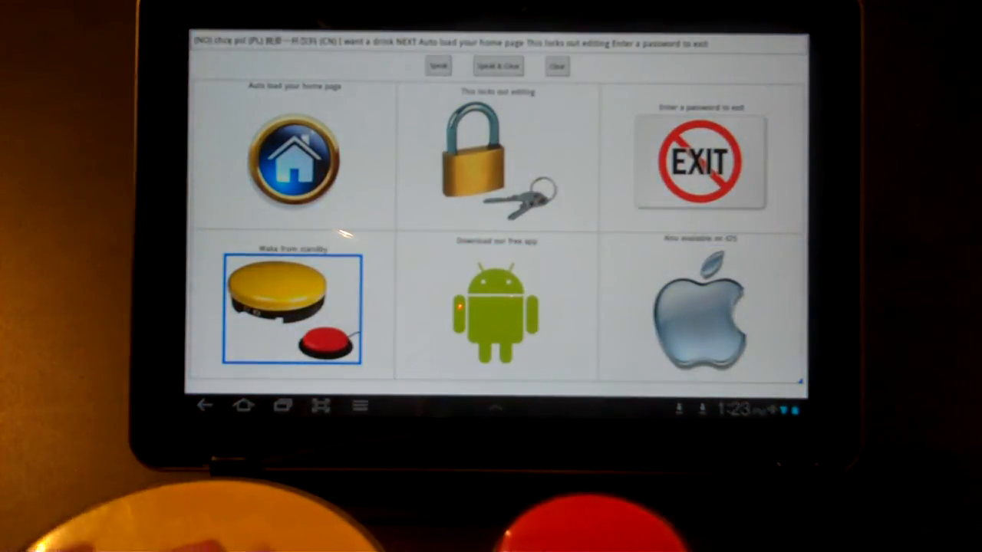
left_click(290, 308)
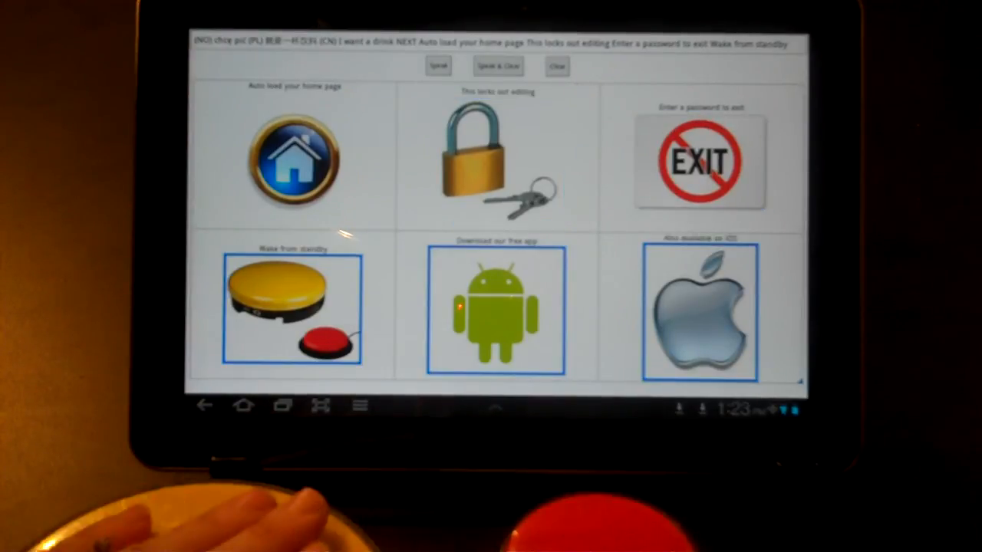
left_click(495, 310)
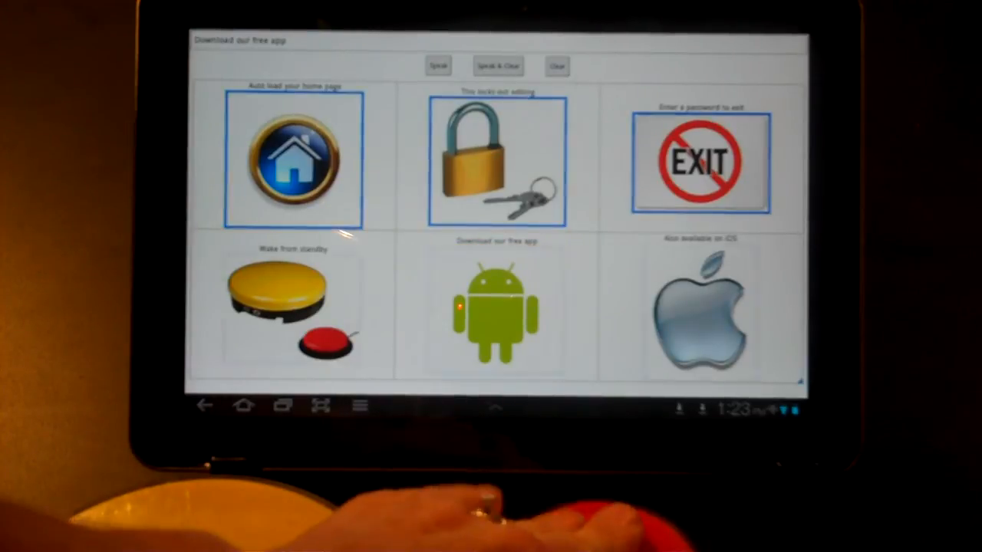
left_click(496, 310)
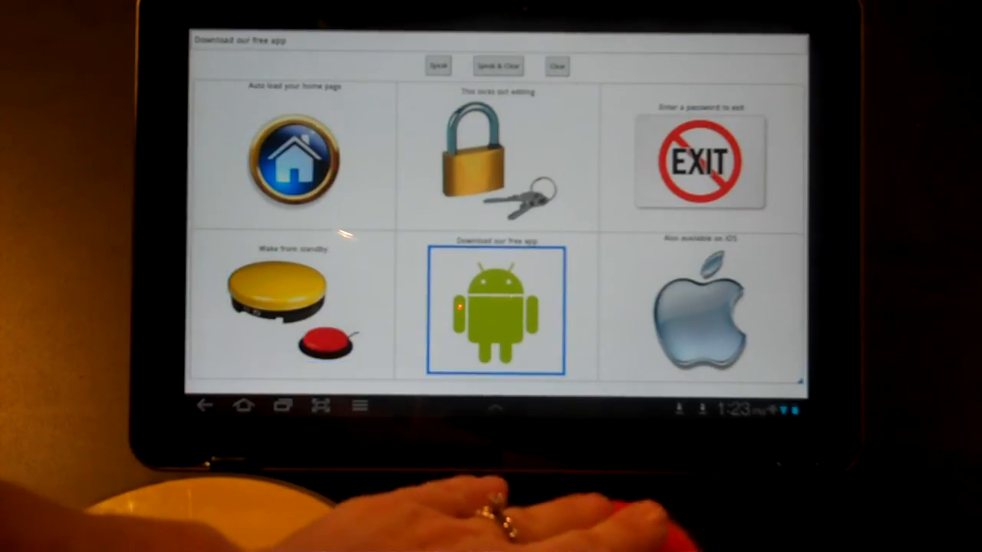
left_click(496, 311)
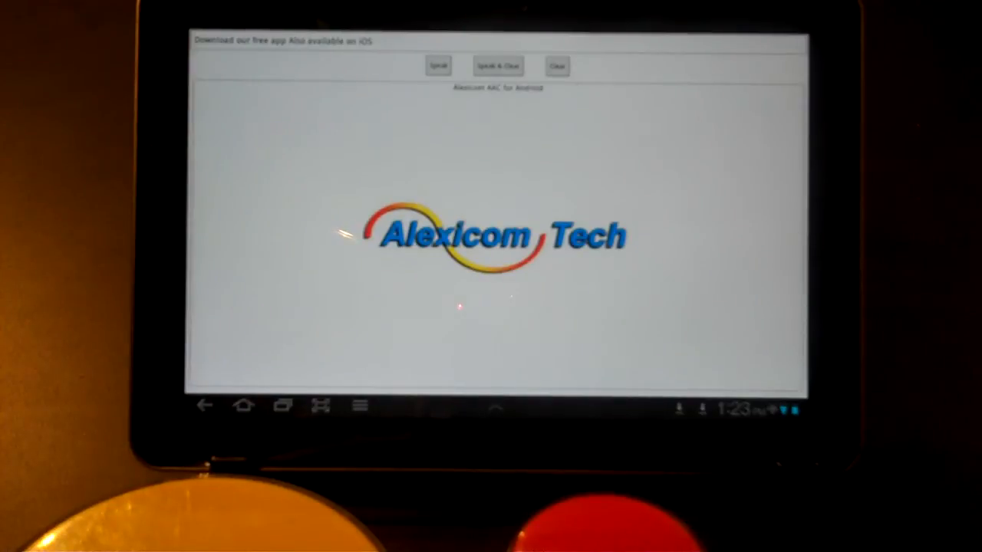